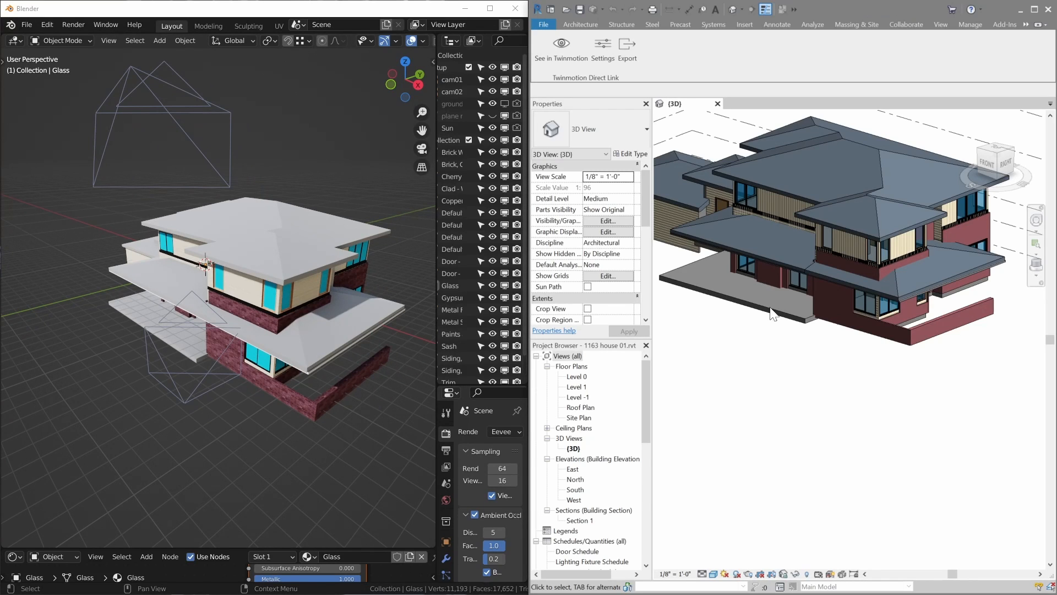
mouse_move(786, 356)
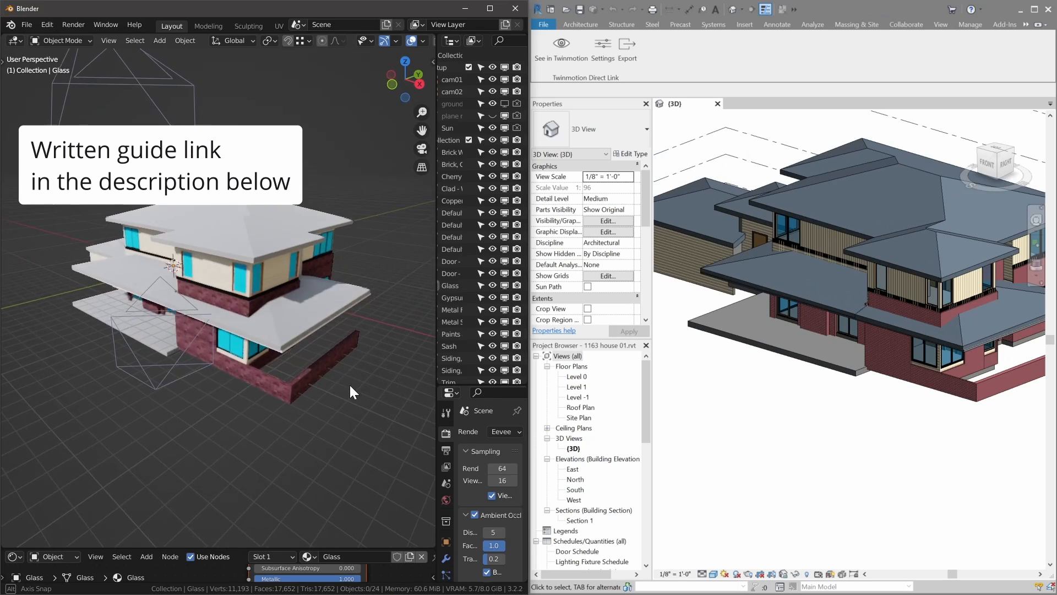
Open the Twinmotion Datasmith Exporter plugin for Revit page from the search results.
drag(354, 391, 300, 337)
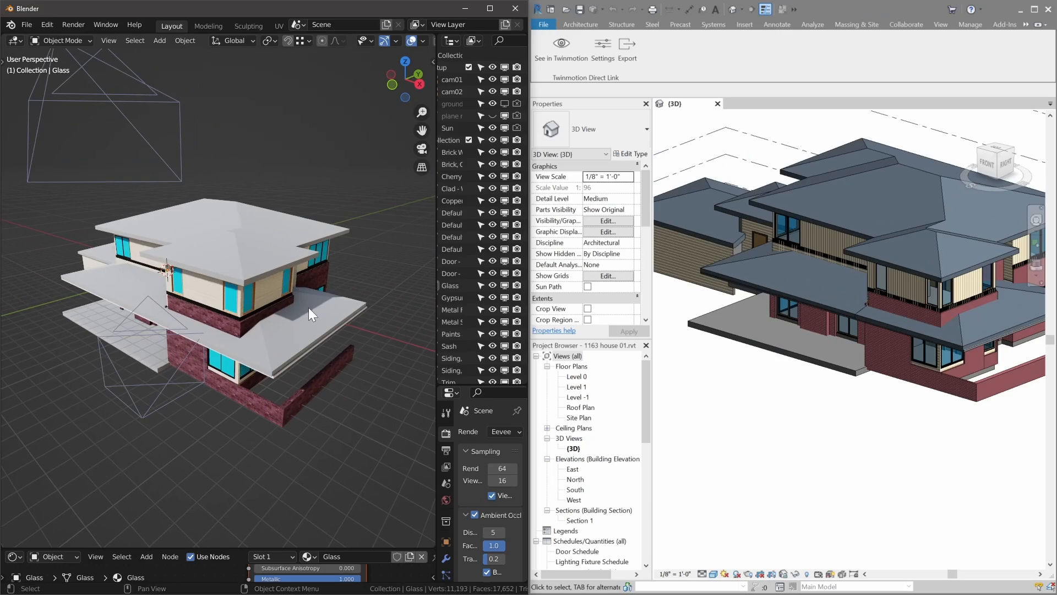
mouse_move(294, 304)
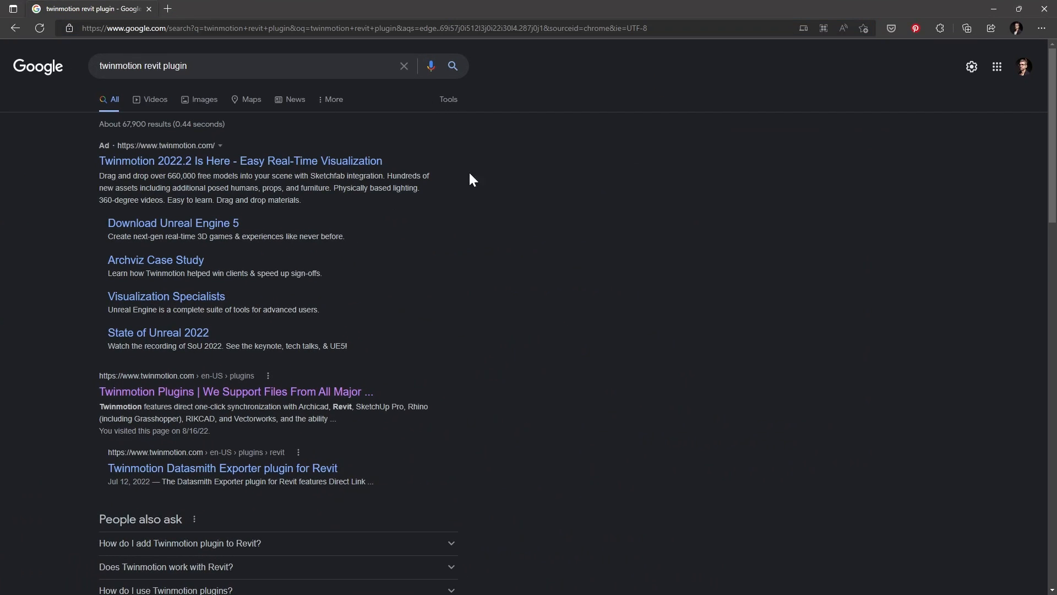
scroll(down, 3)
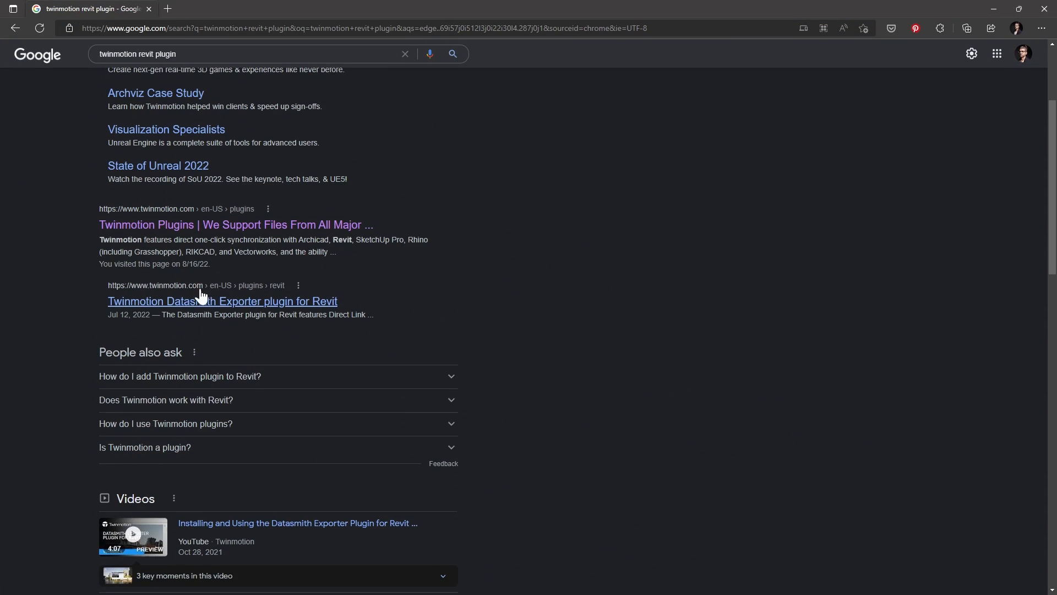
mouse_move(274, 315)
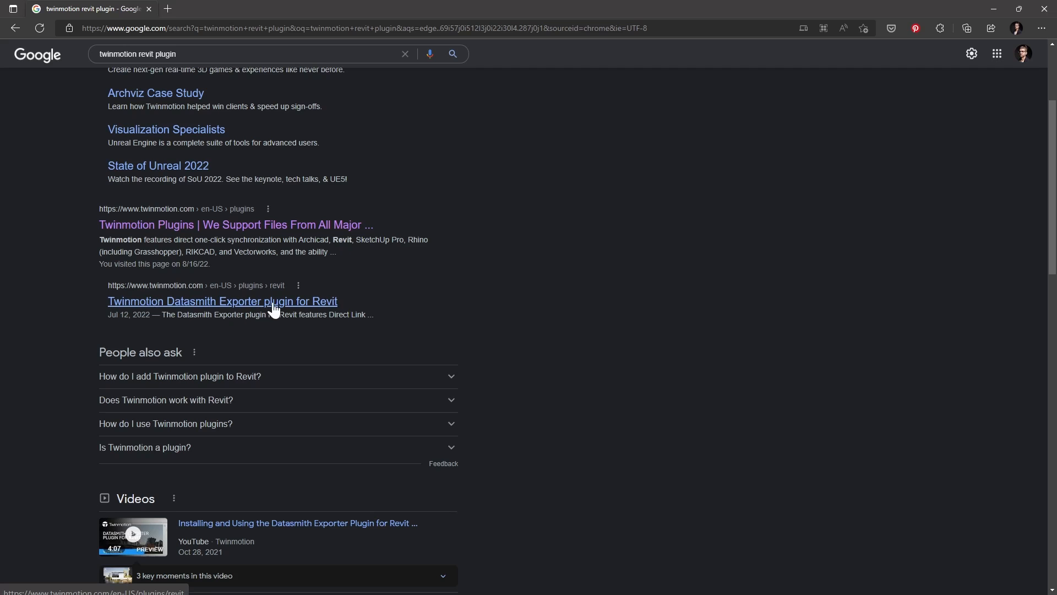
click(222, 301)
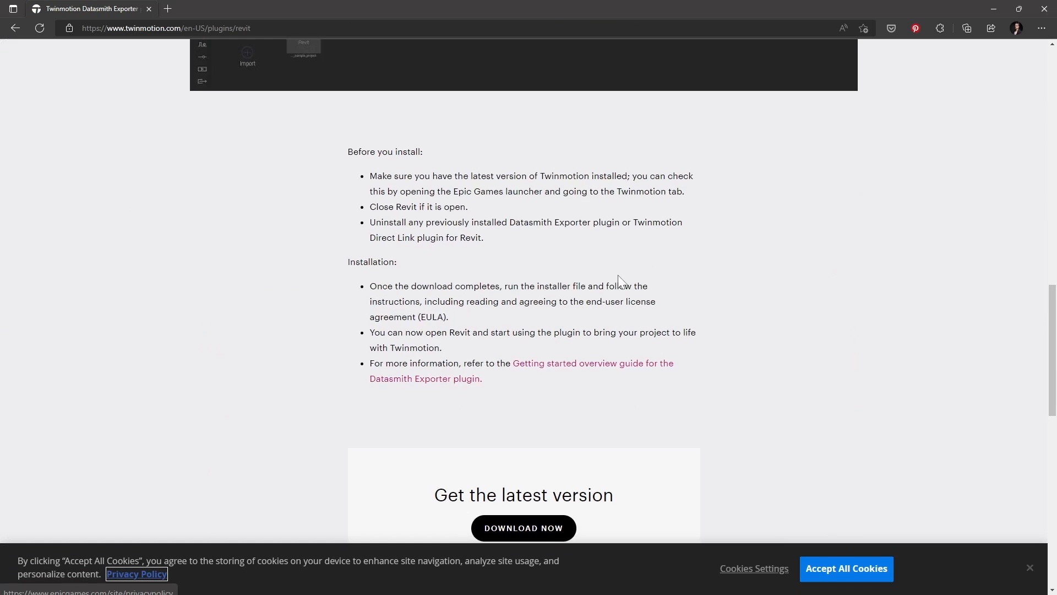
Download the archived Direct Link plugin 2020.1–2021.1 for Revit 2017–2021.
scroll(down, 3)
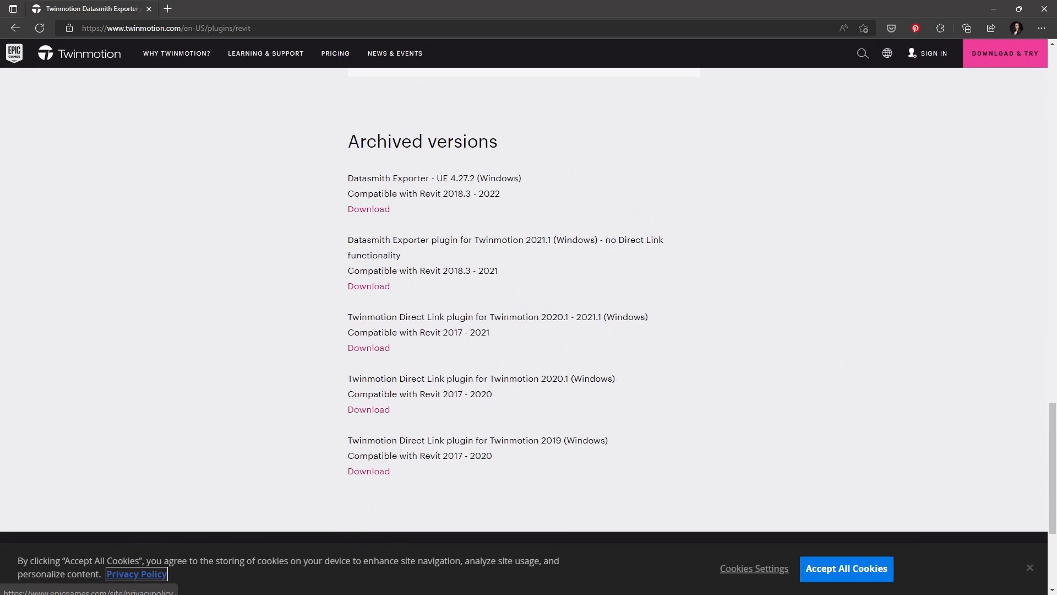
drag(348, 317, 391, 350)
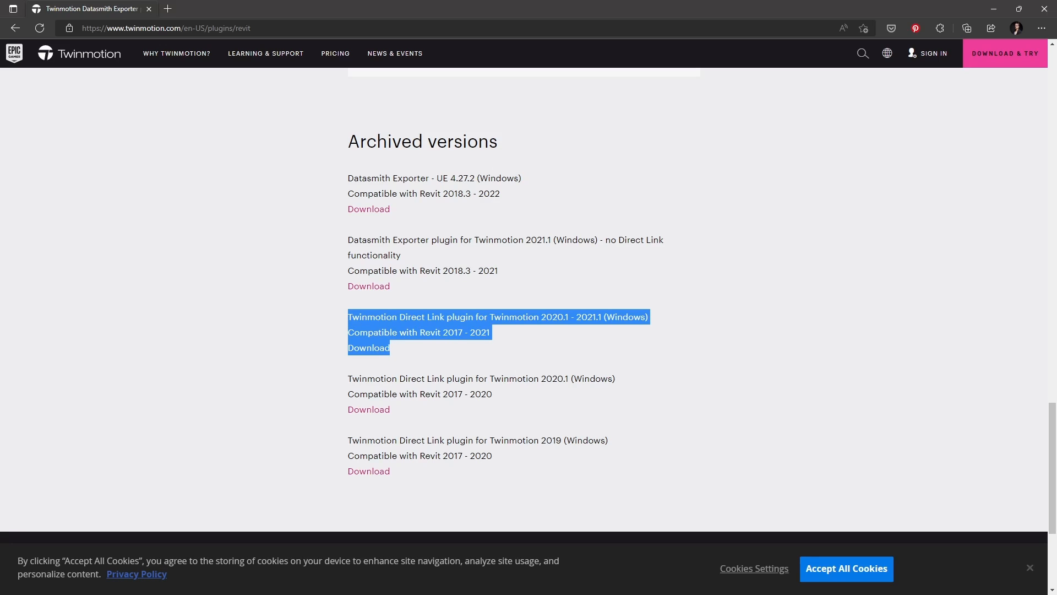
mouse_move(358, 344)
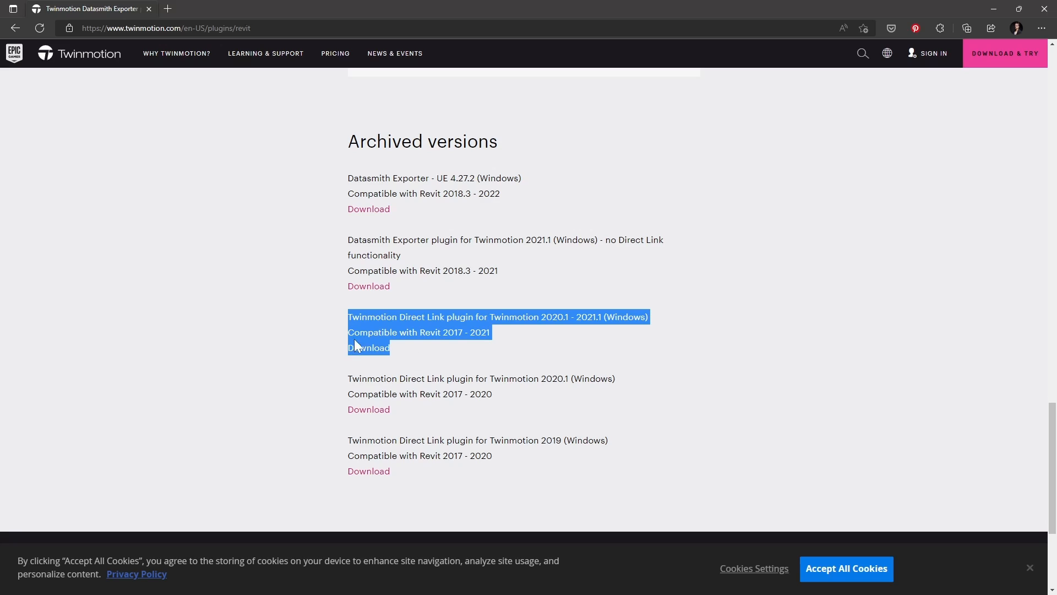
mouse_move(495, 349)
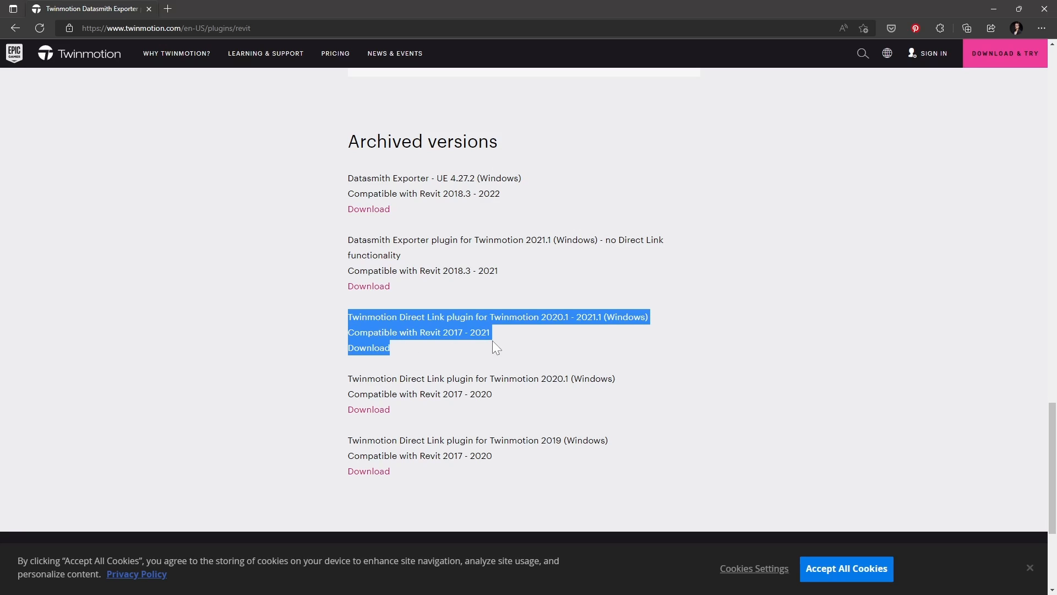
click(521, 350)
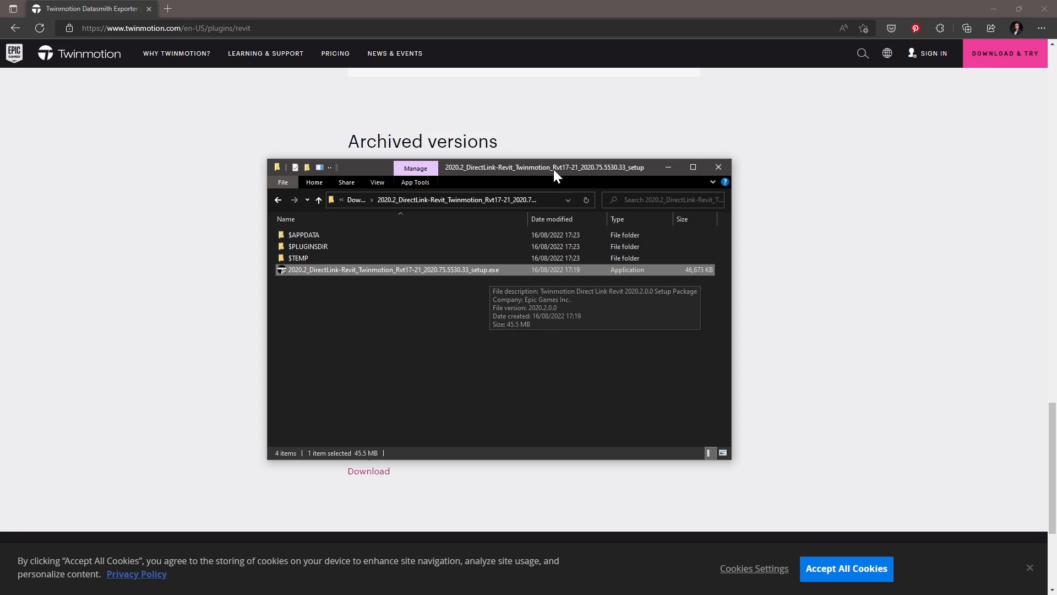
Unpack the Direct Link setup .exe in place using 7-Zip Extract Here.
drag(555, 166, 877, 150)
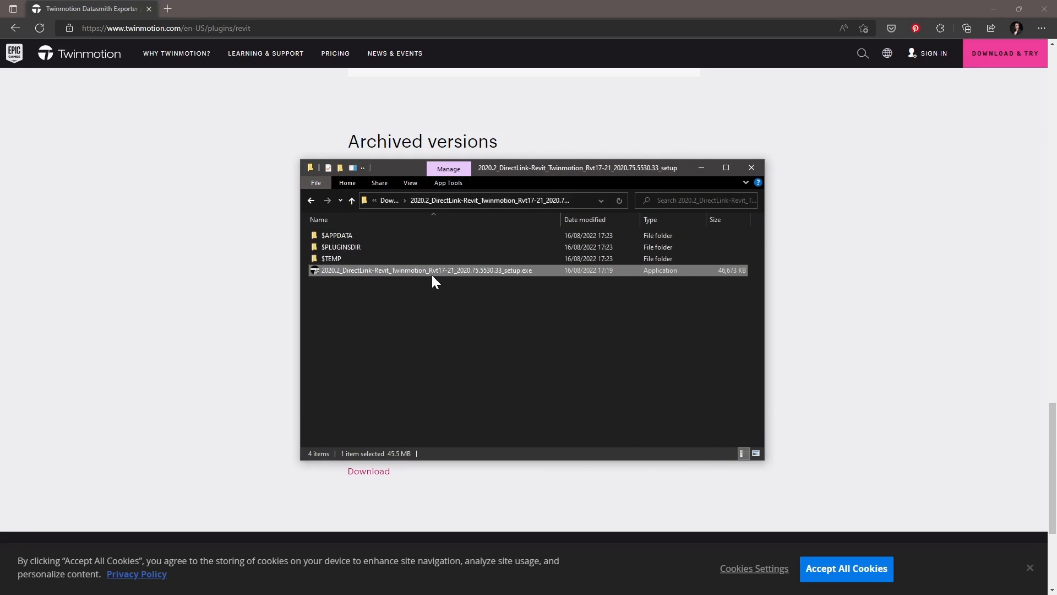
right_click(381, 281)
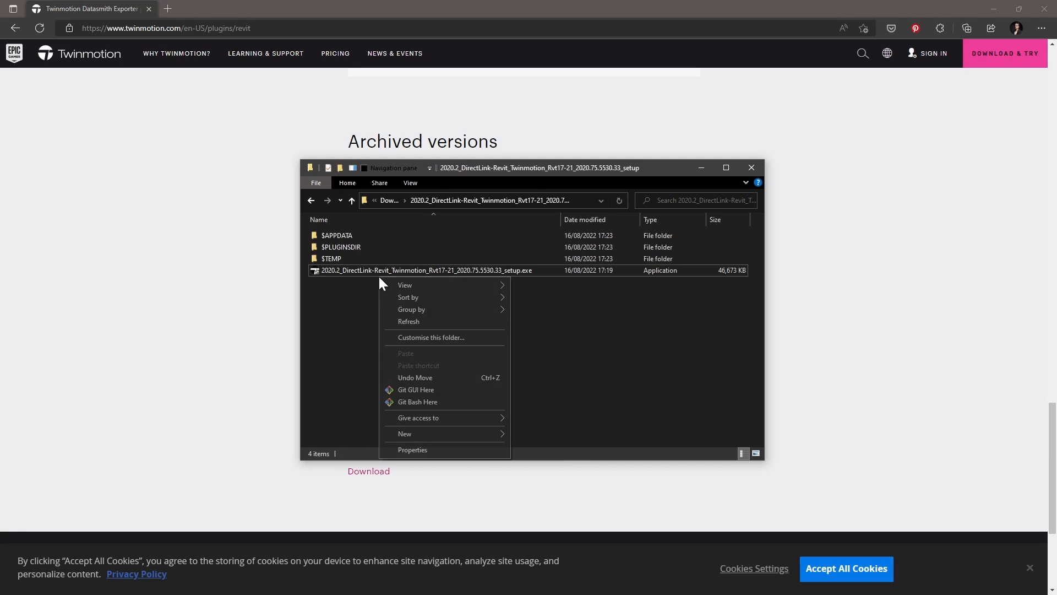
click(426, 270)
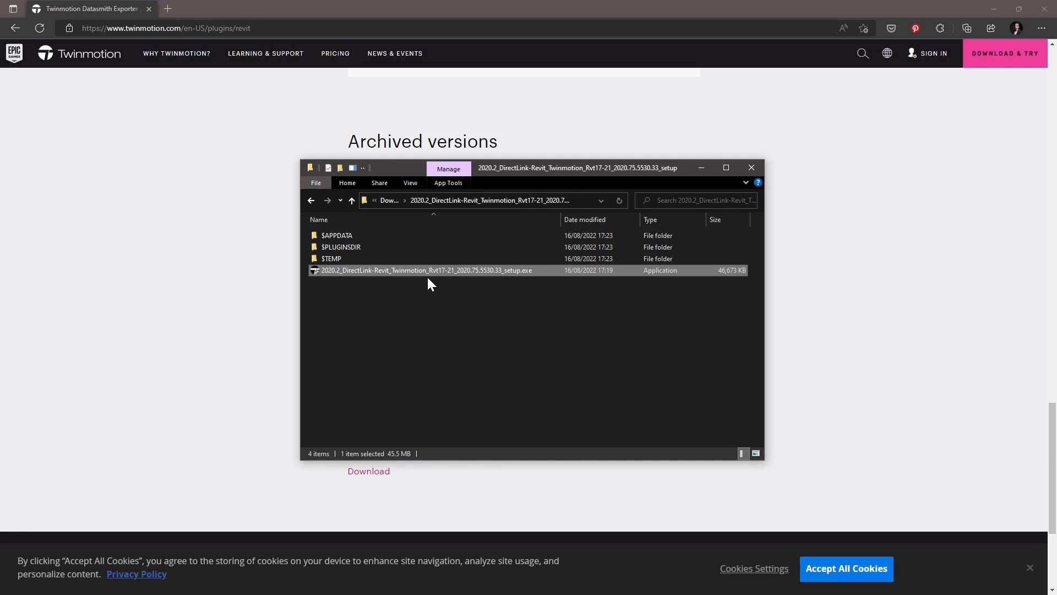
mouse_move(420, 275)
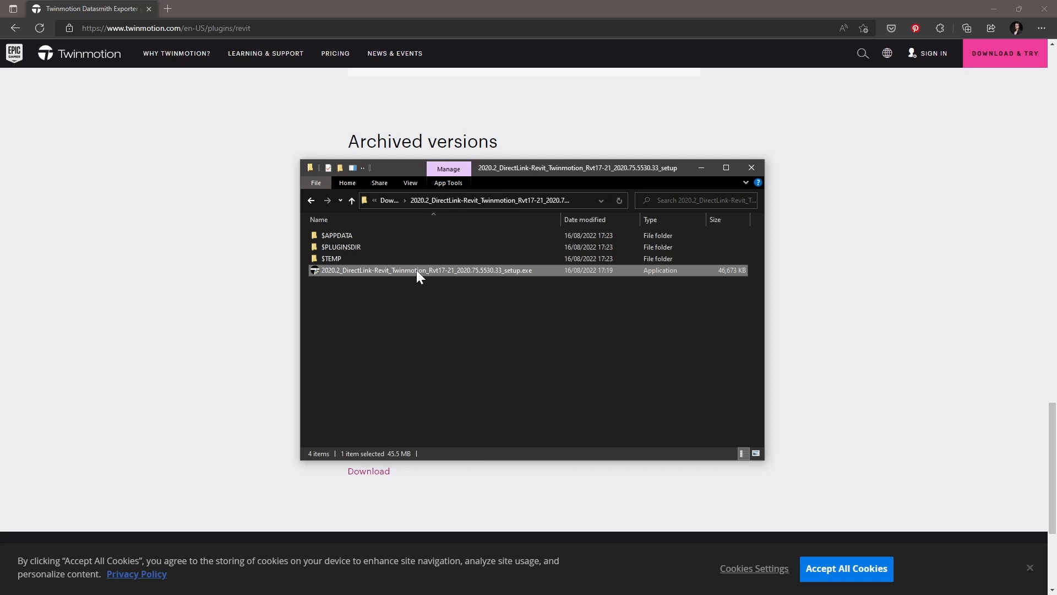
right_click(419, 270)
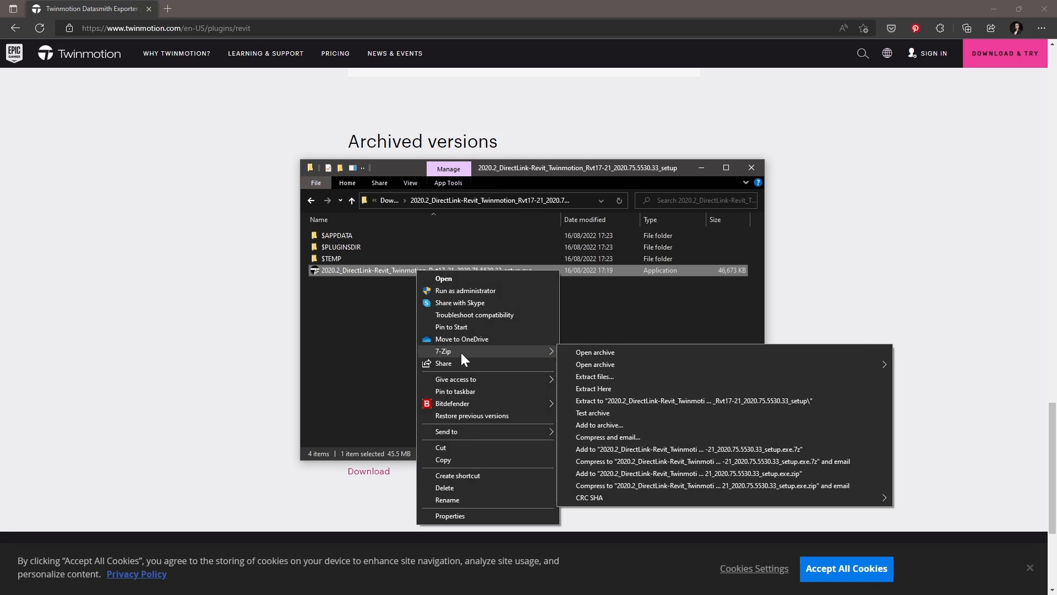
mouse_move(595, 352)
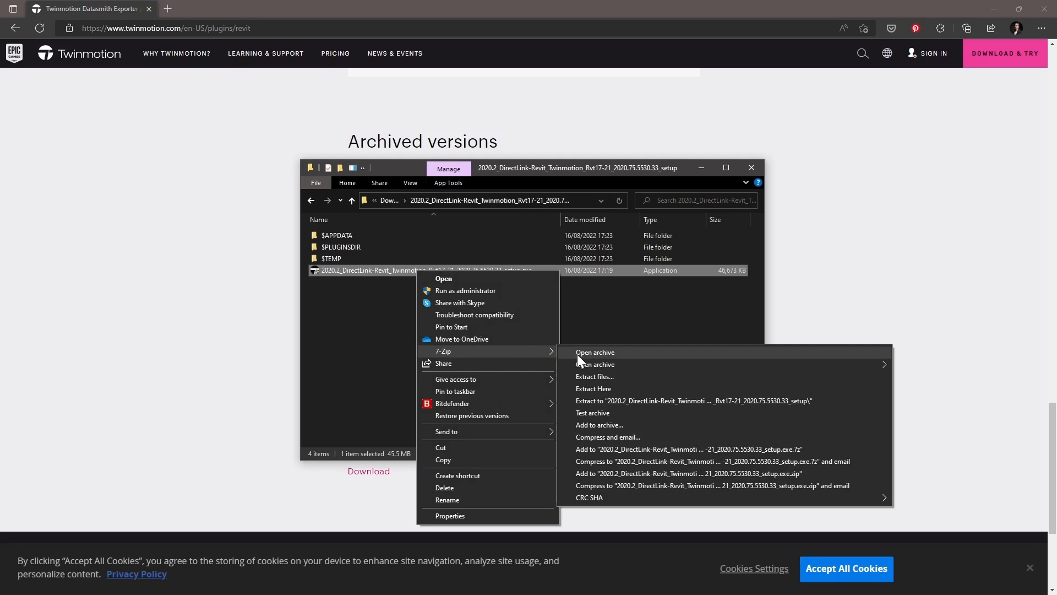
mouse_move(613, 395)
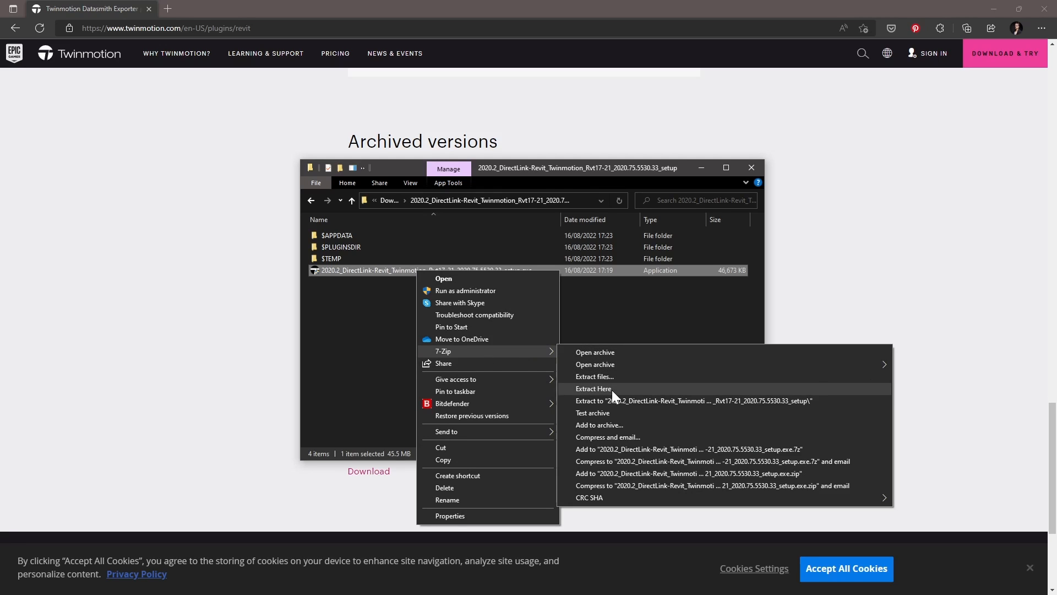
click(595, 388)
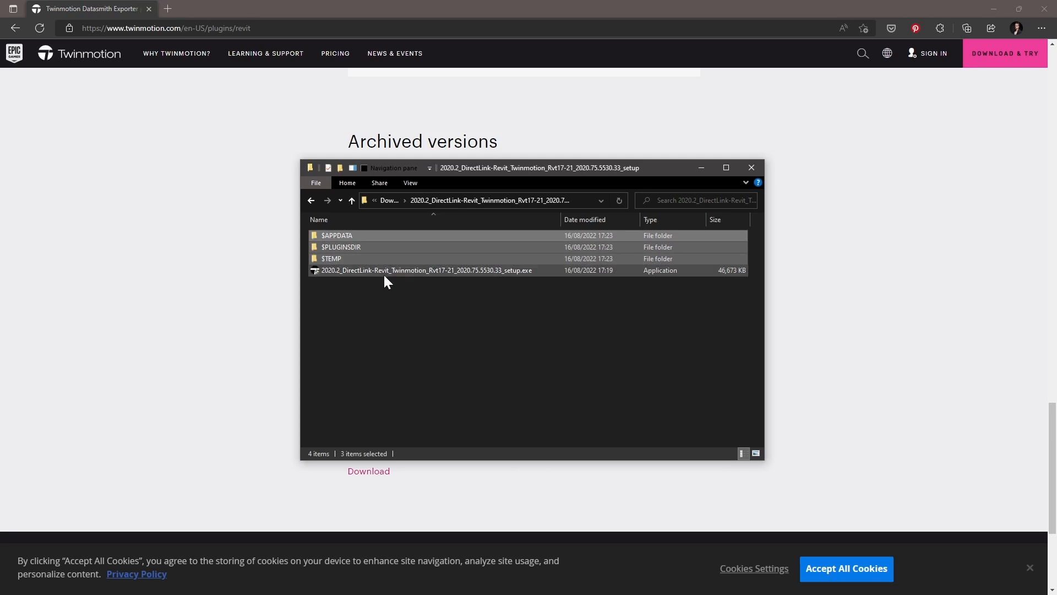
Drill into $APPDATA > Addins > 2021 to reach the Twinmotion 2020.2 plugin items.
double_click(337, 235)
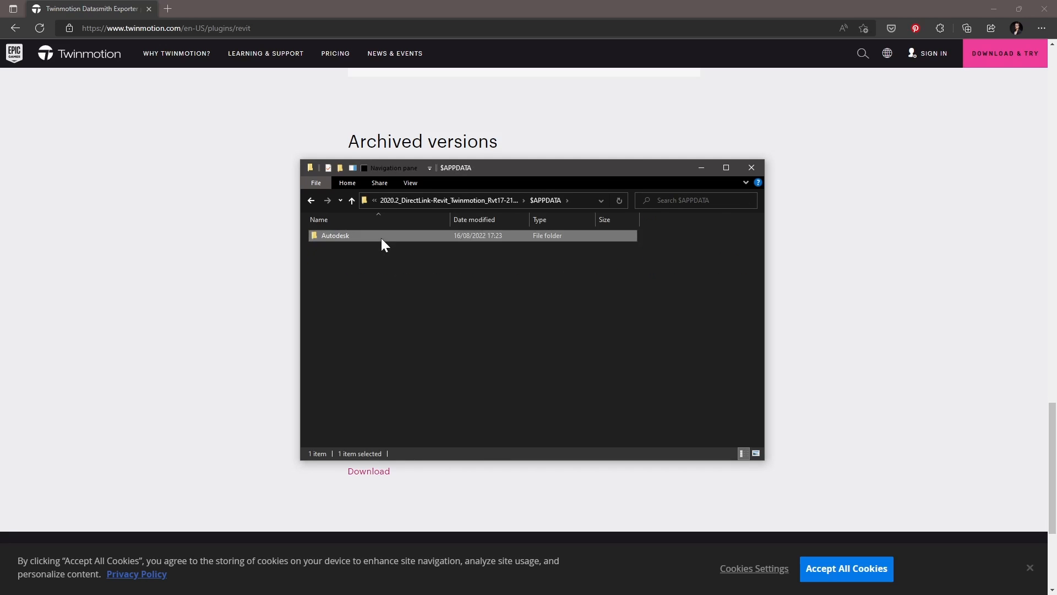
double_click(334, 235)
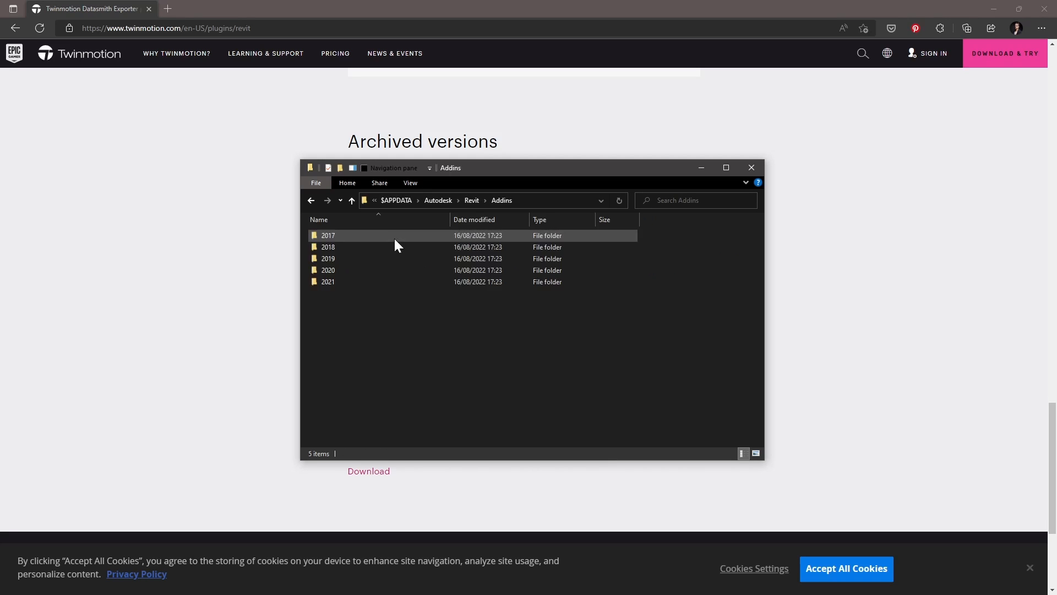
click(328, 281)
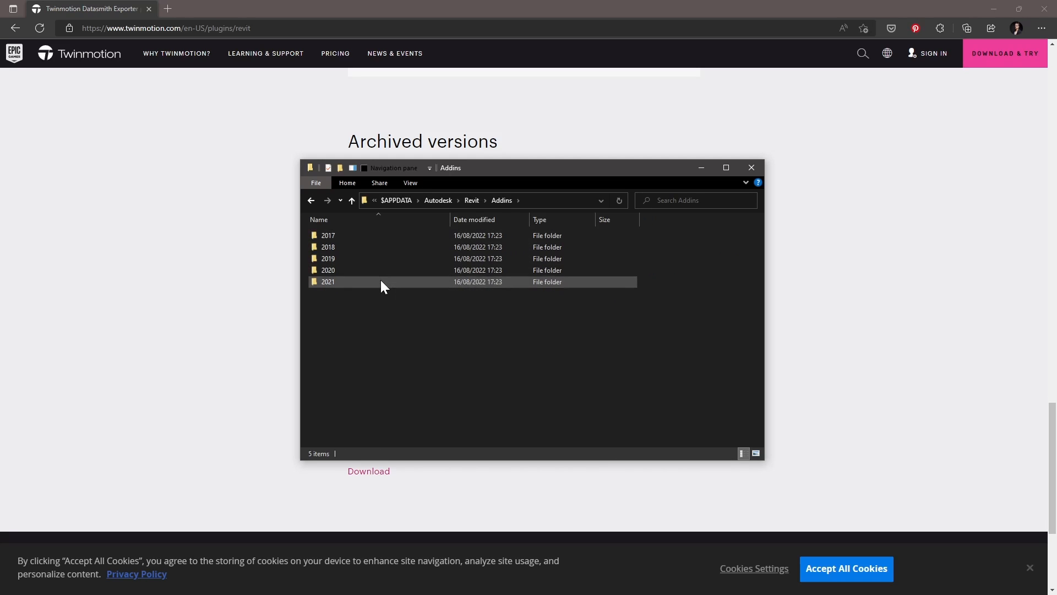
double_click(327, 282)
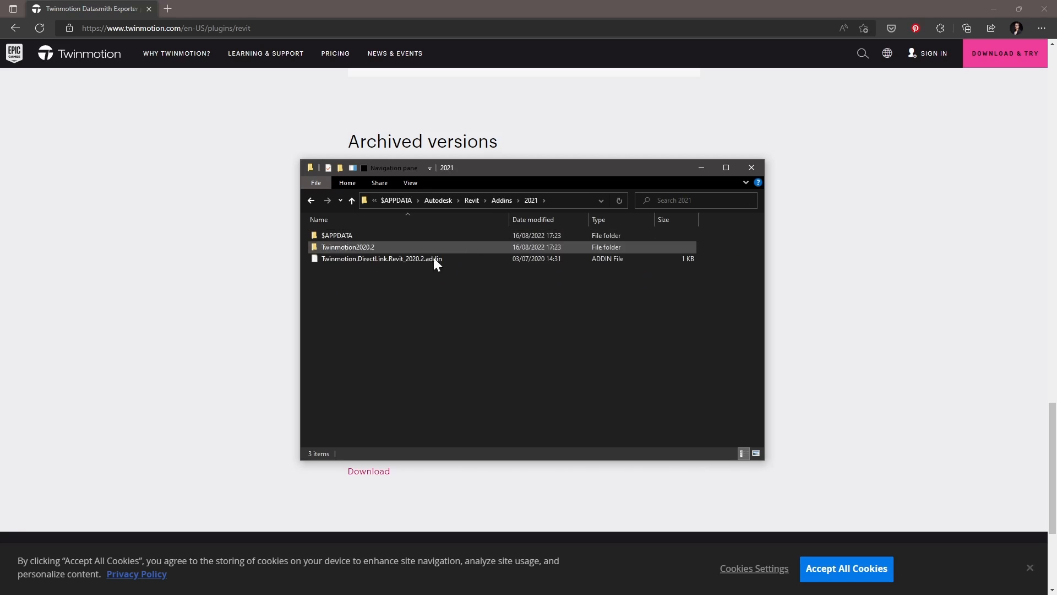
click(382, 259)
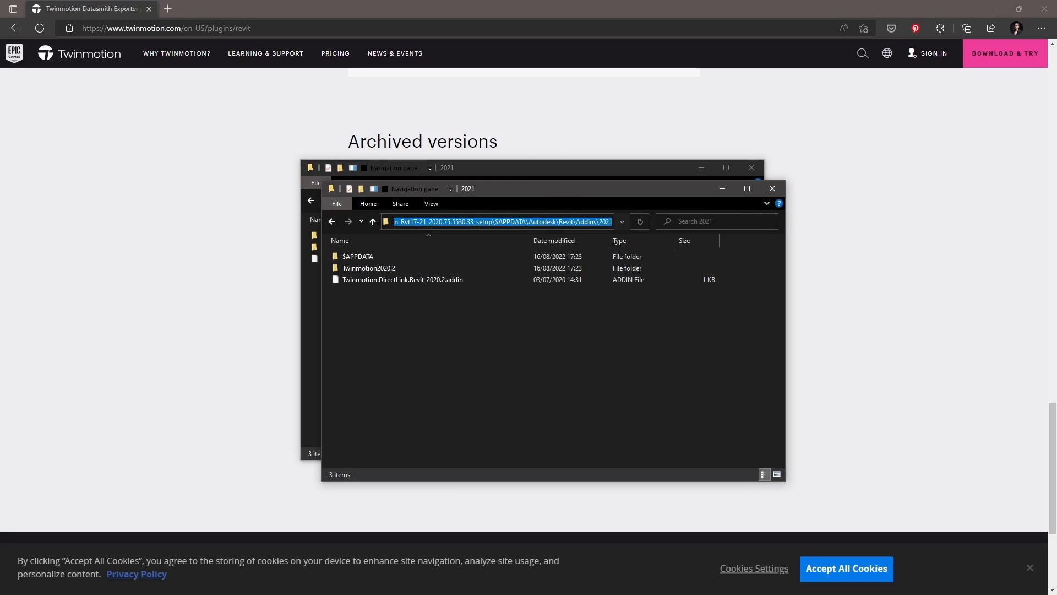
Go to %appdata%\Autodesk\Revit\Addins\2022 and place the Twinmotion 2020.2 items there.
text(%)
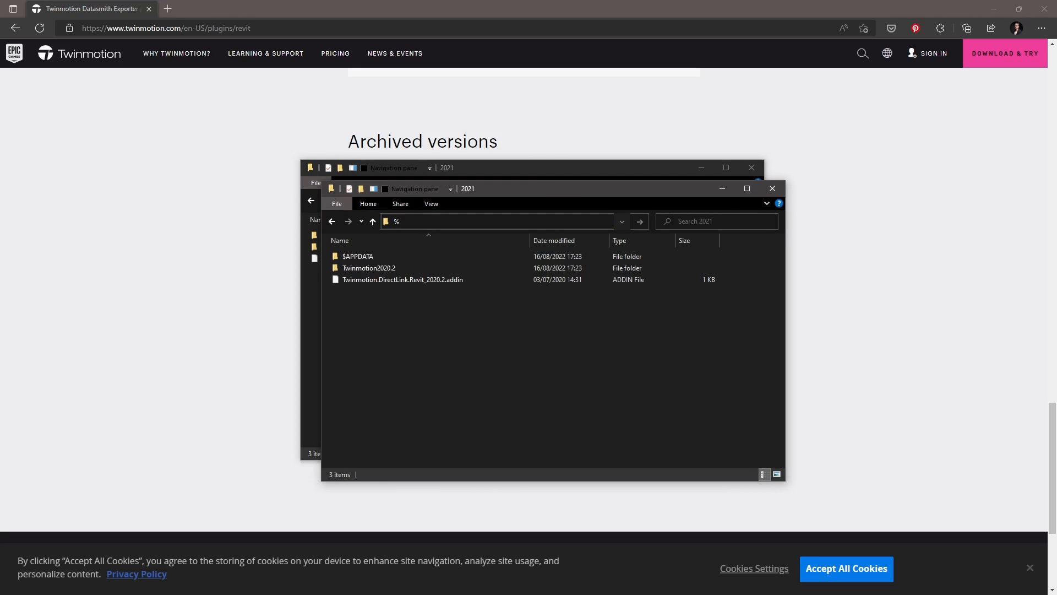
text(appdata%\)
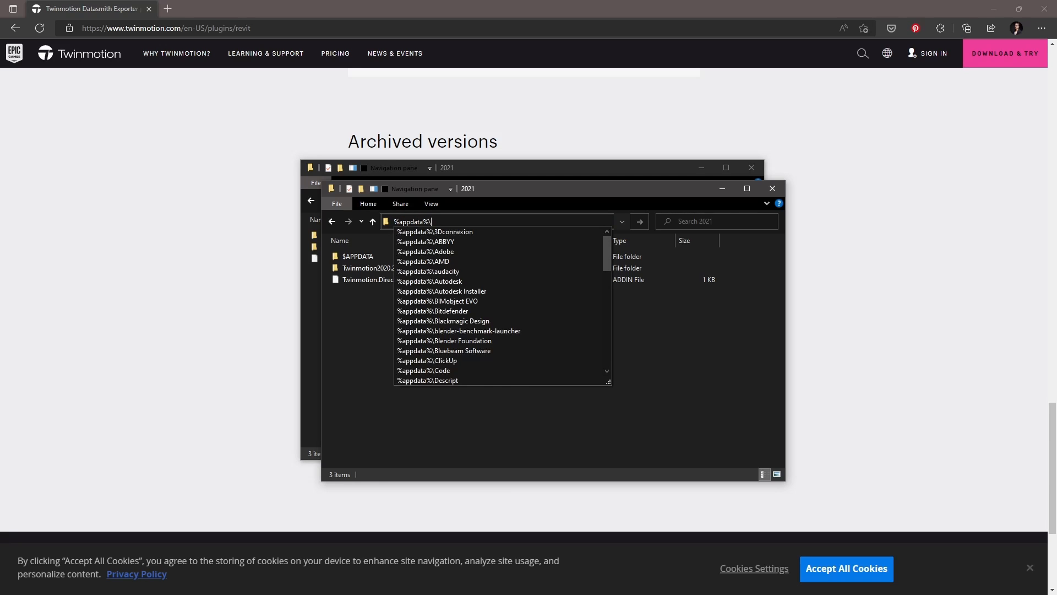
text(Autodesk\Revit\)
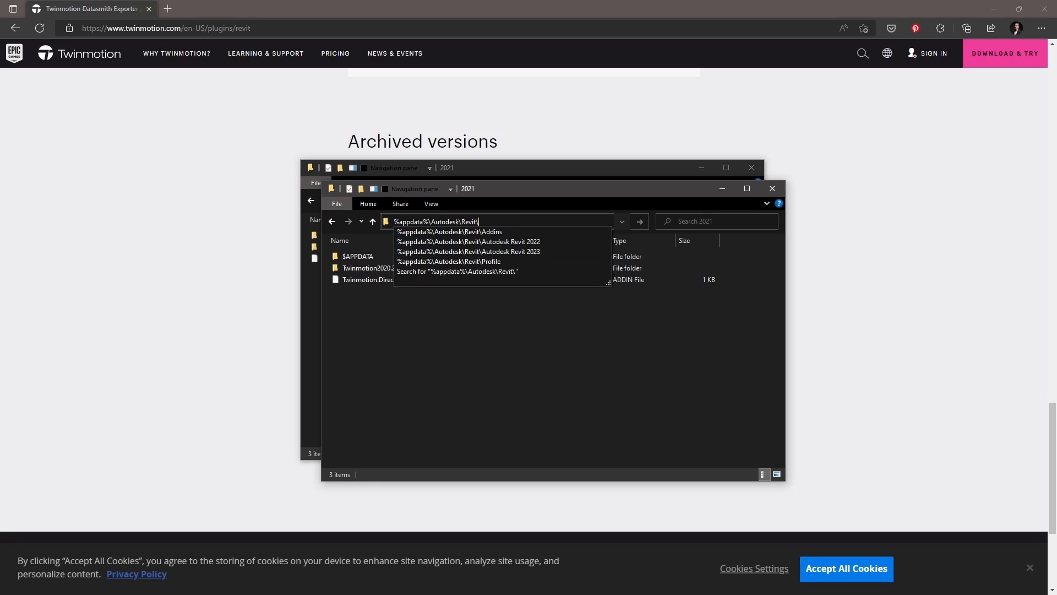
click(449, 231)
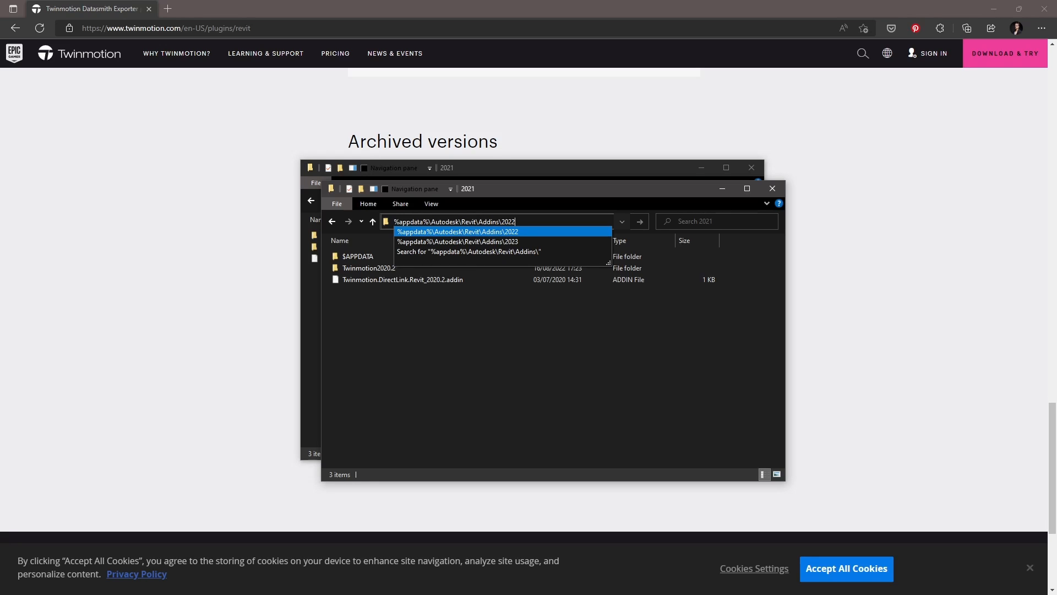
click(458, 231)
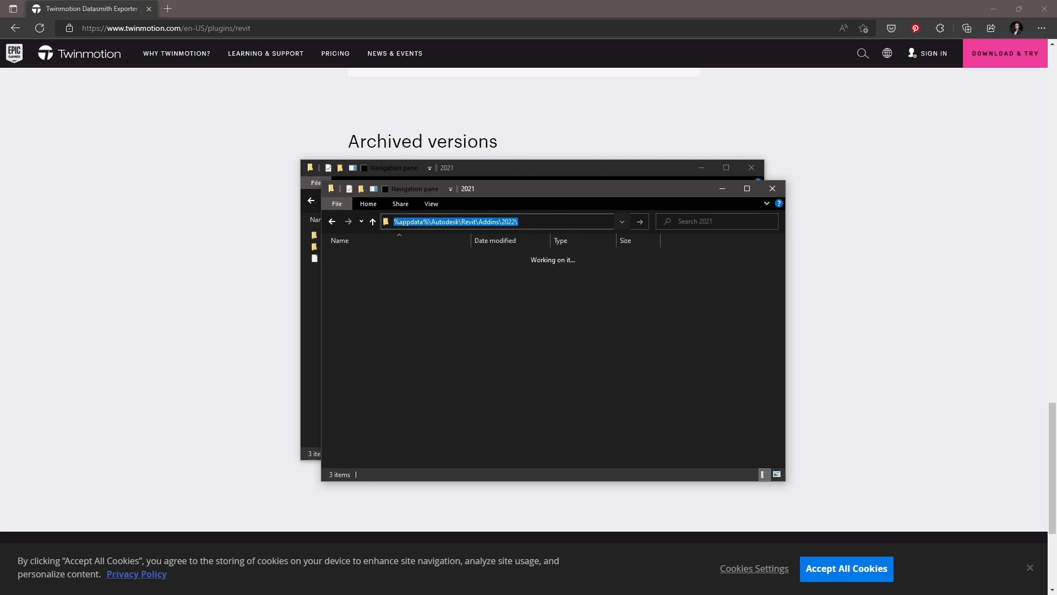
key(Enter)
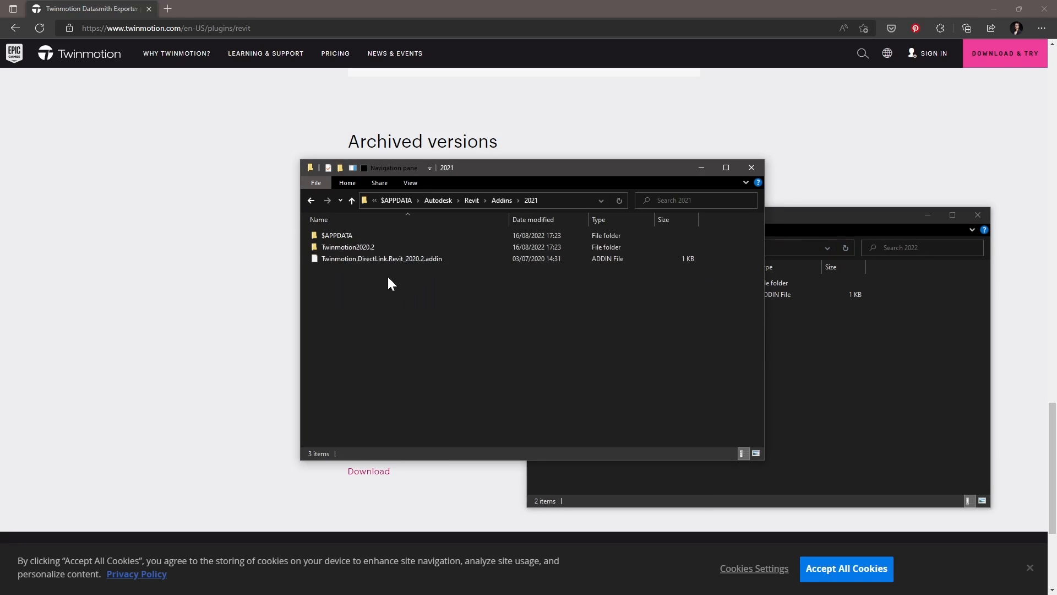
mouse_move(410, 262)
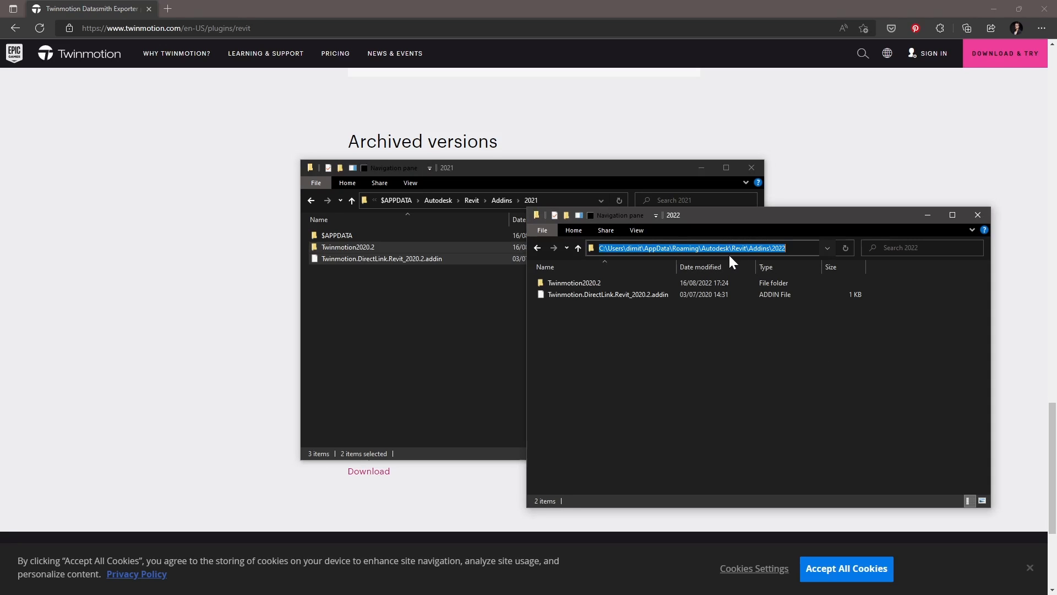
click(762, 342)
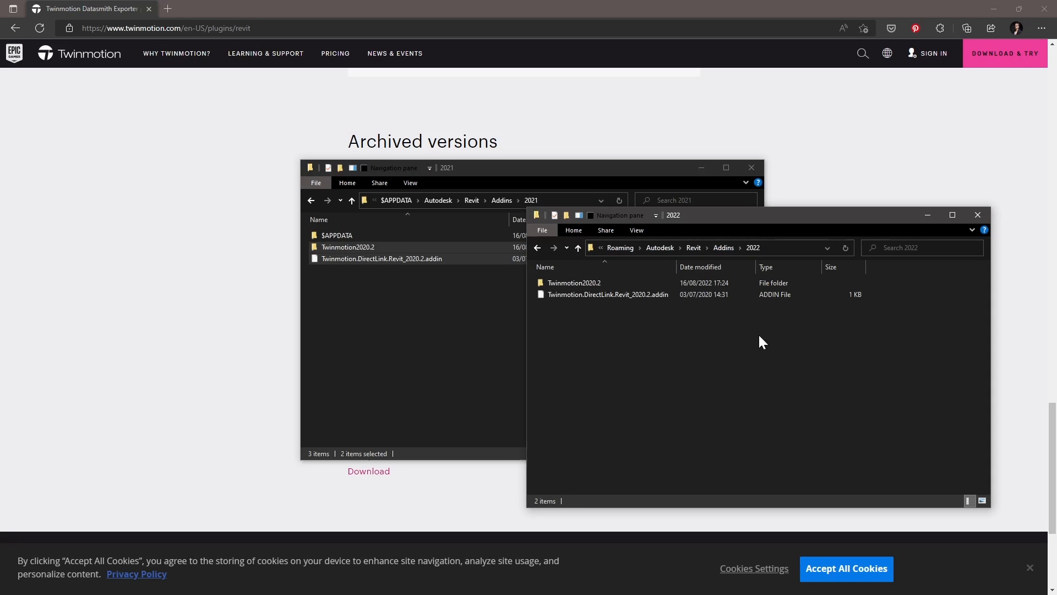
click(575, 282)
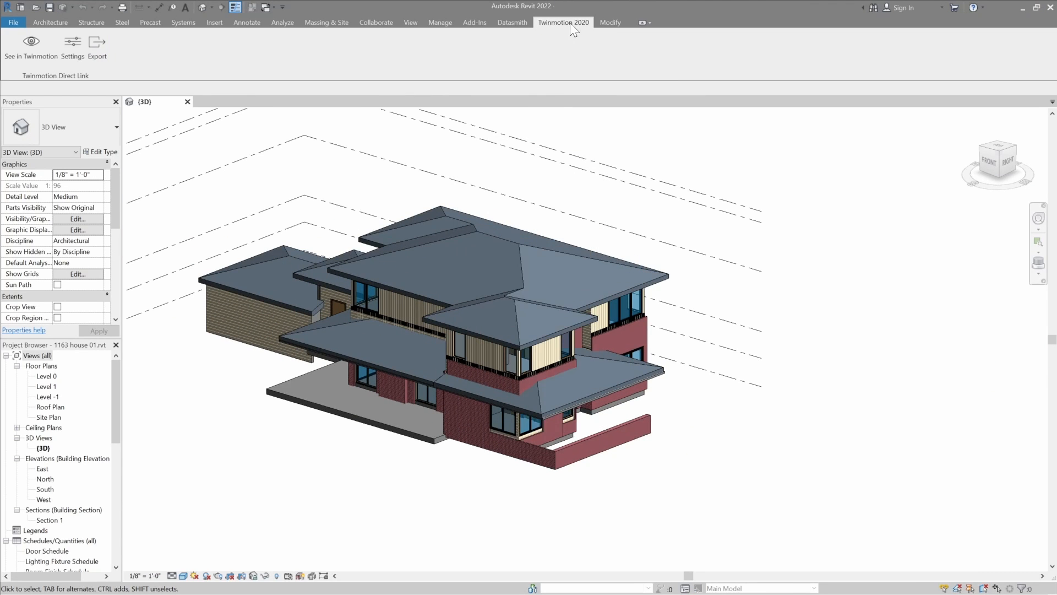
Export the house via Twinmotion: textures copied to folder, merged by material, optimized mesh.
click(97, 41)
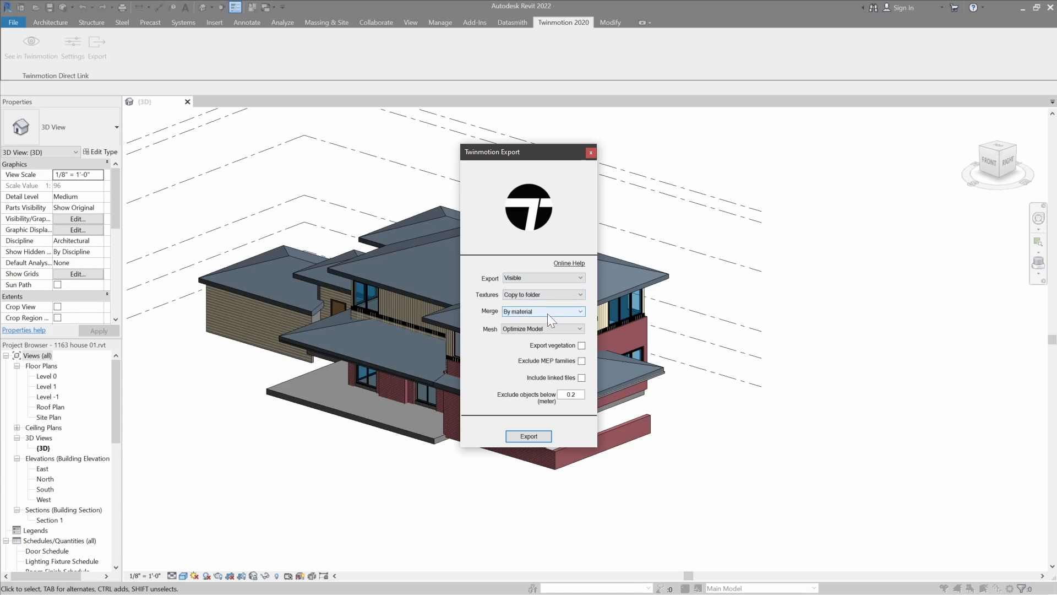
mouse_move(557, 324)
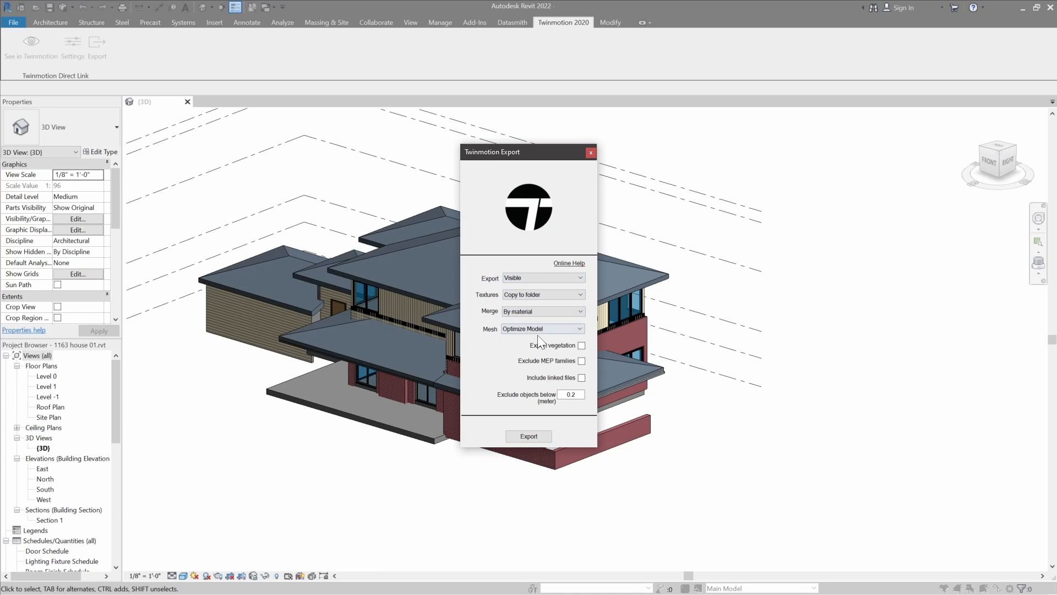
mouse_move(586, 360)
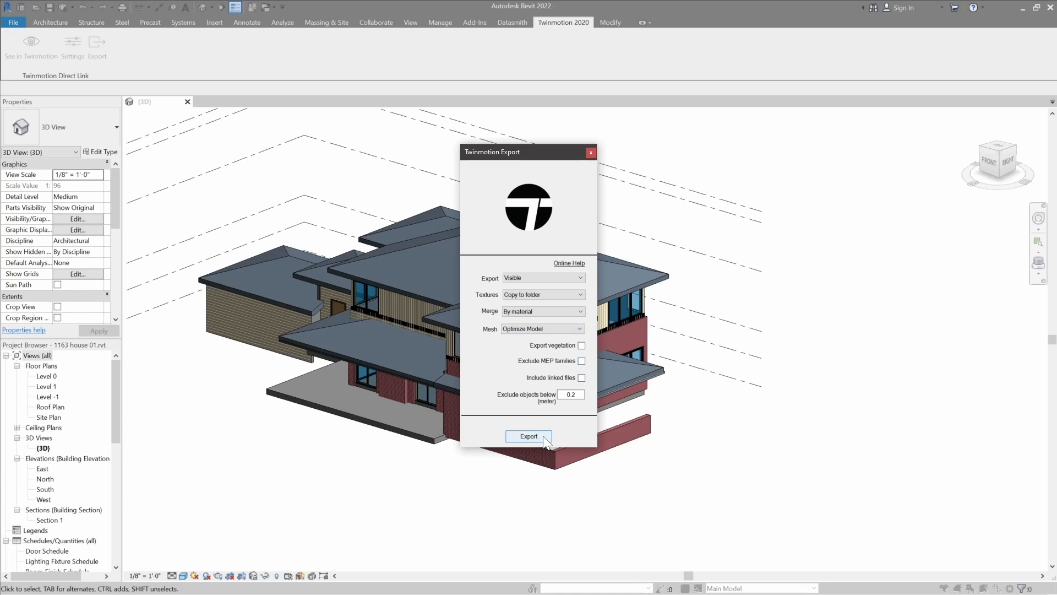
click(528, 436)
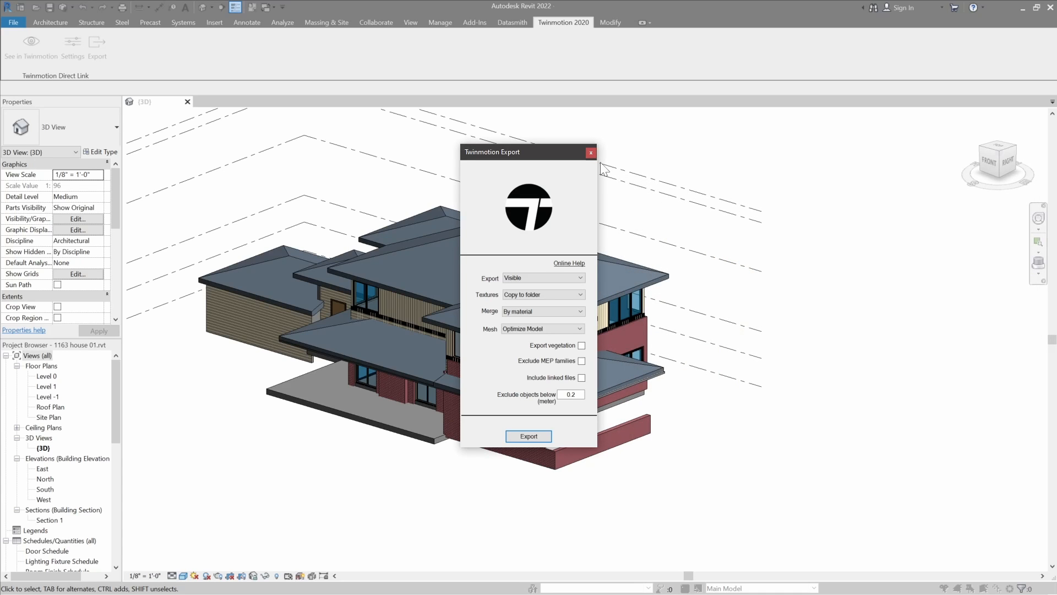
click(591, 152)
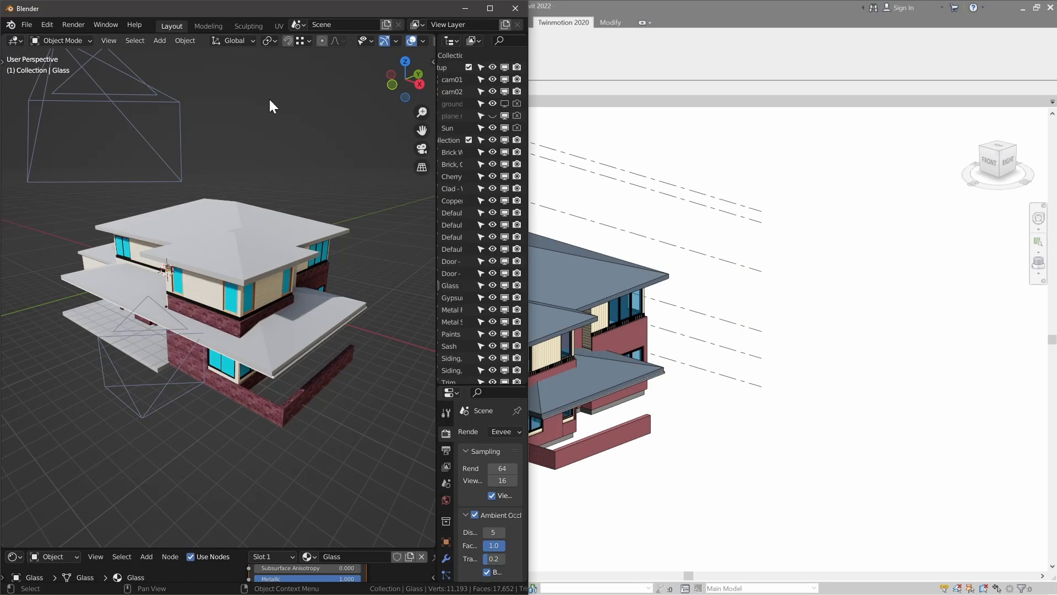
Maximize Blender and orbit to the house's textured front facade.
click(27, 24)
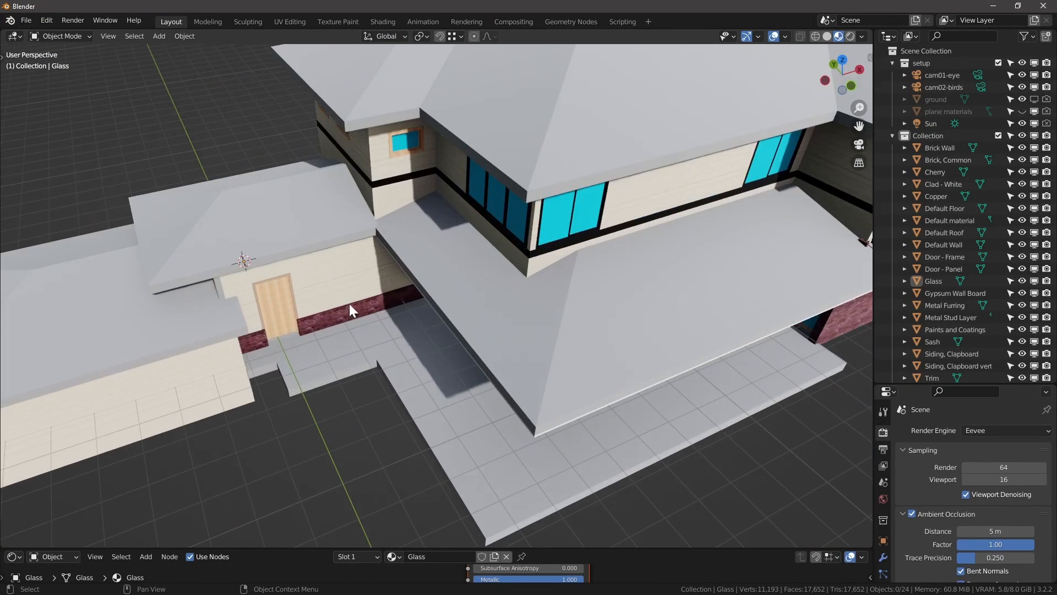
drag(350, 310, 544, 331)
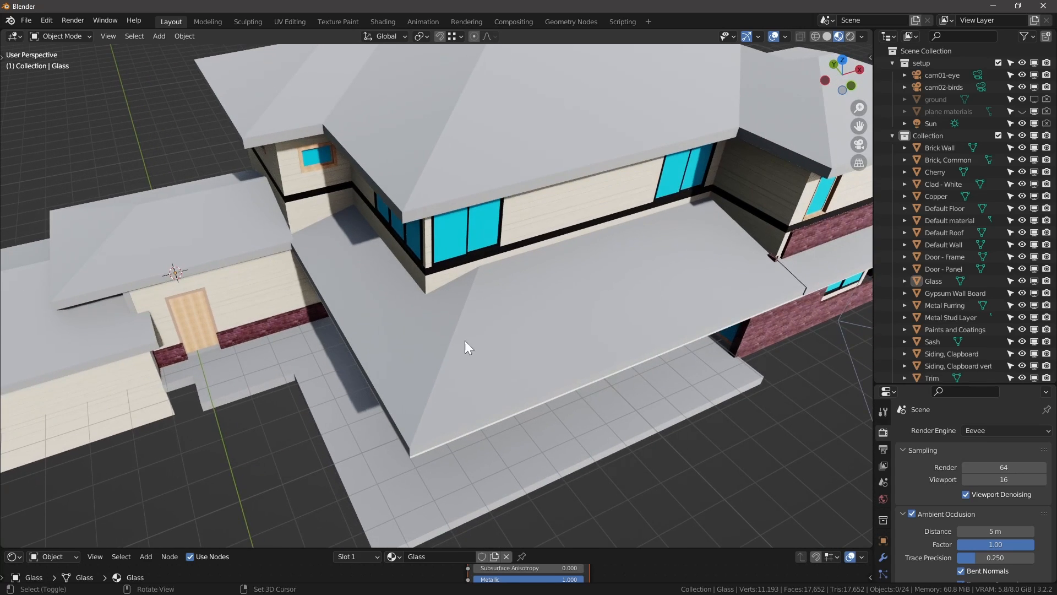
drag(469, 347, 412, 317)
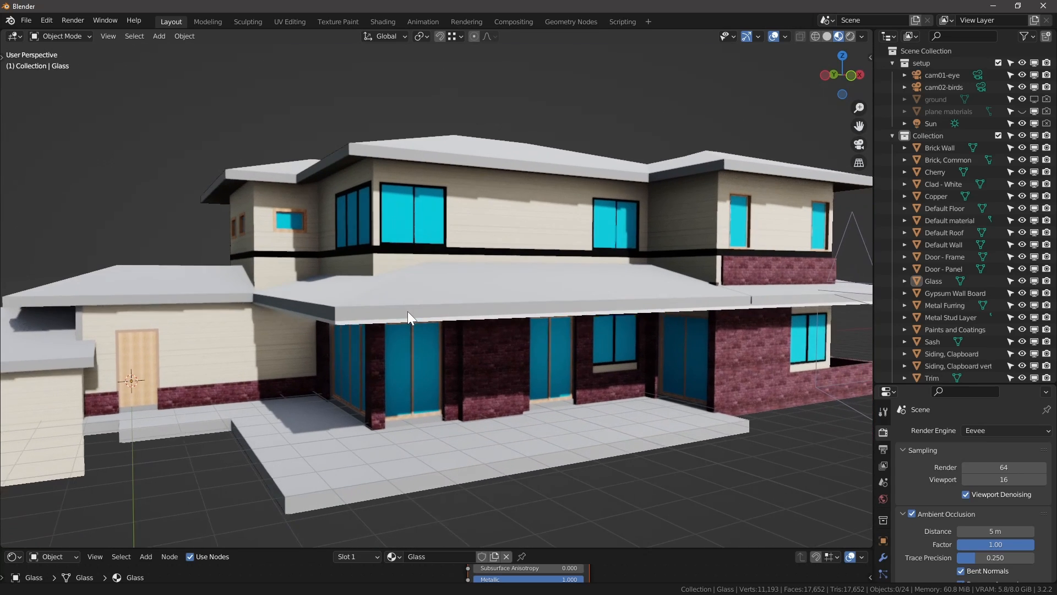